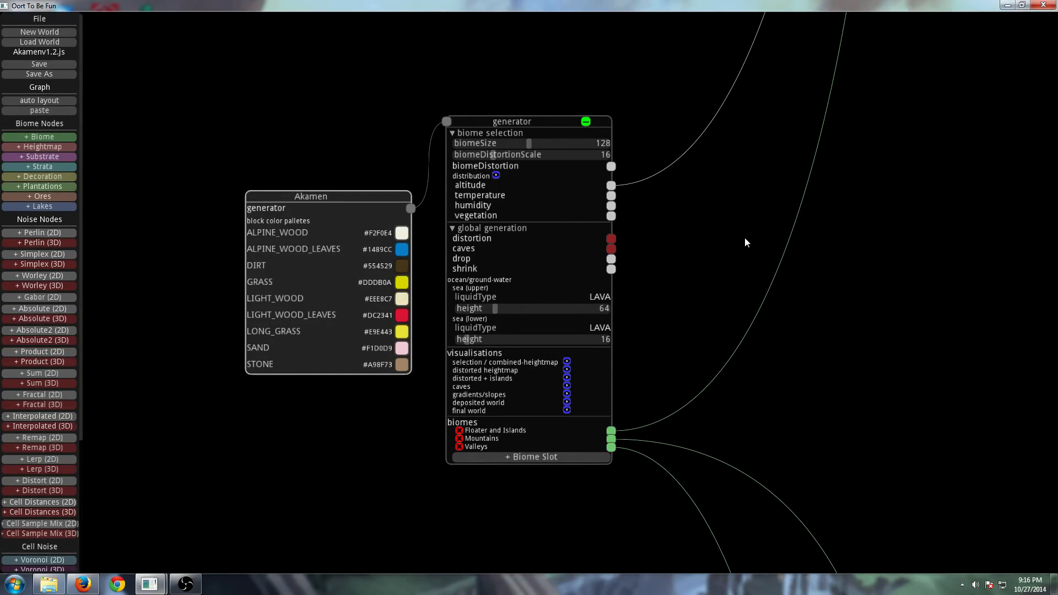
pyautogui.moveTo(750, 247)
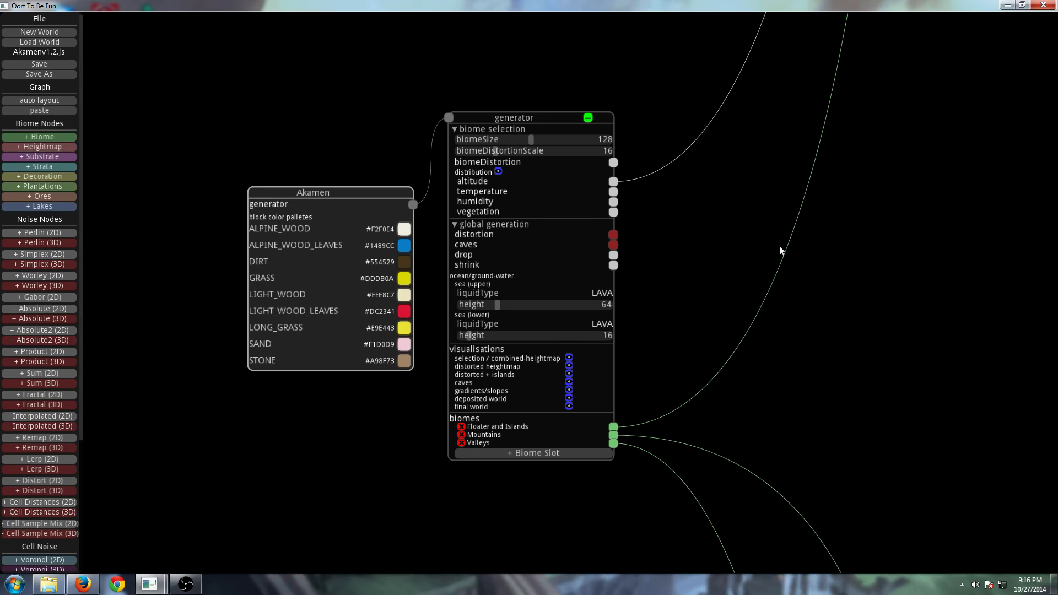
pyautogui.moveTo(785, 237)
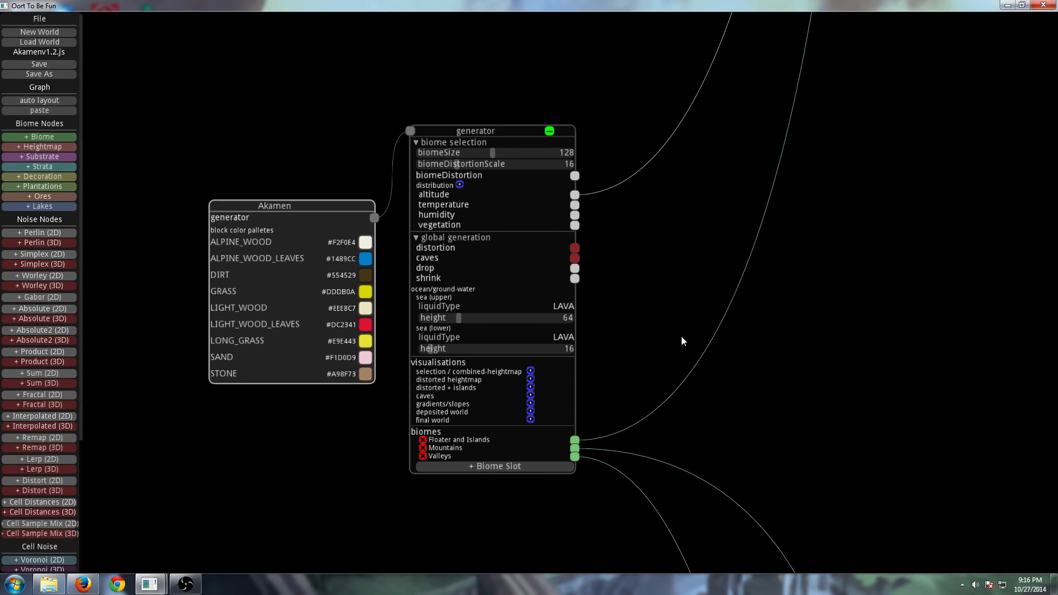
pyautogui.moveTo(777, 330)
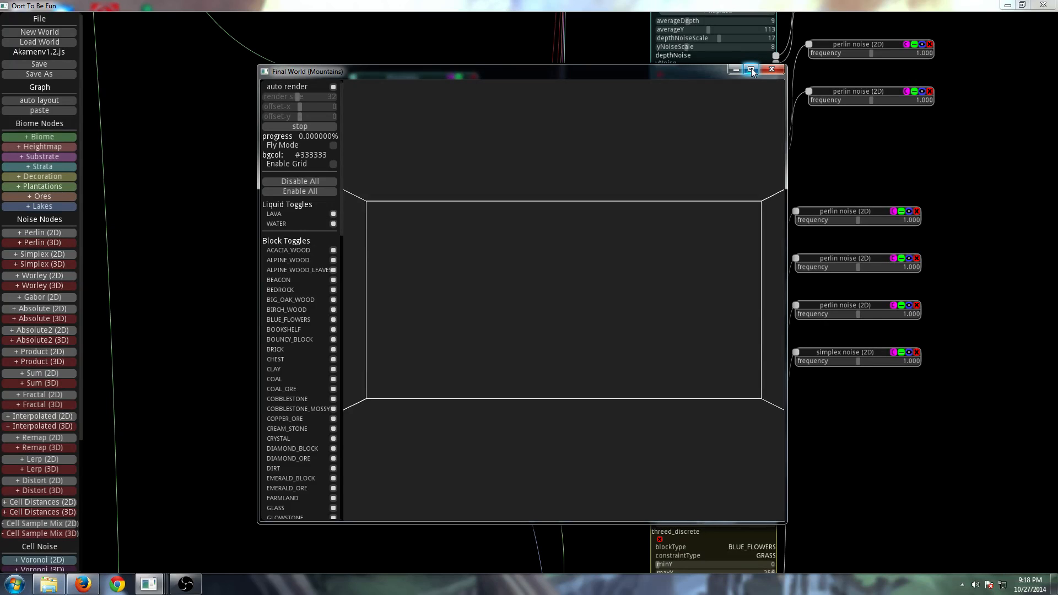
pyautogui.click(751, 69)
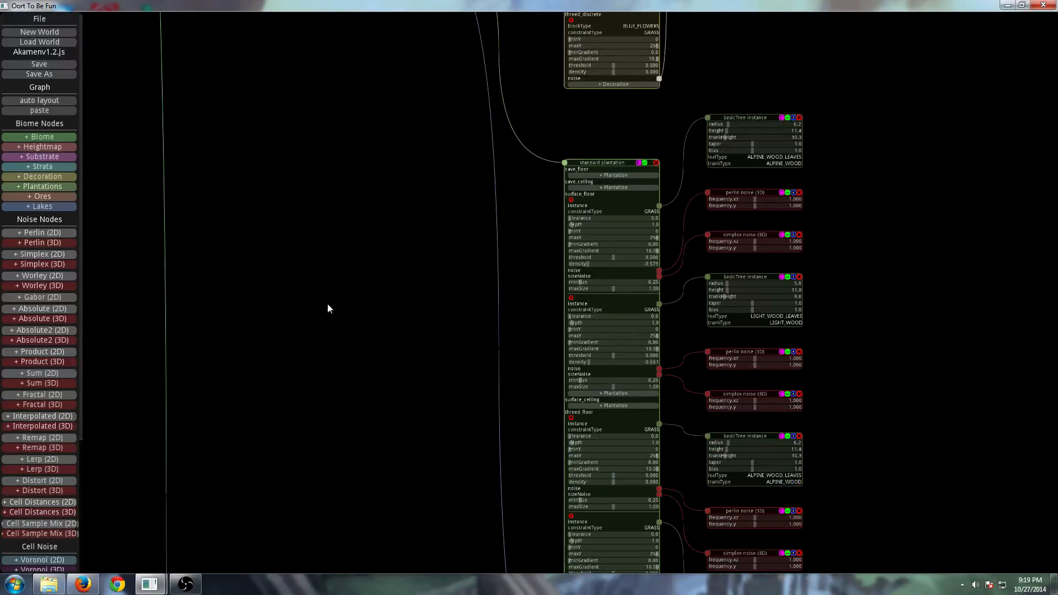
pyautogui.scroll(-3)
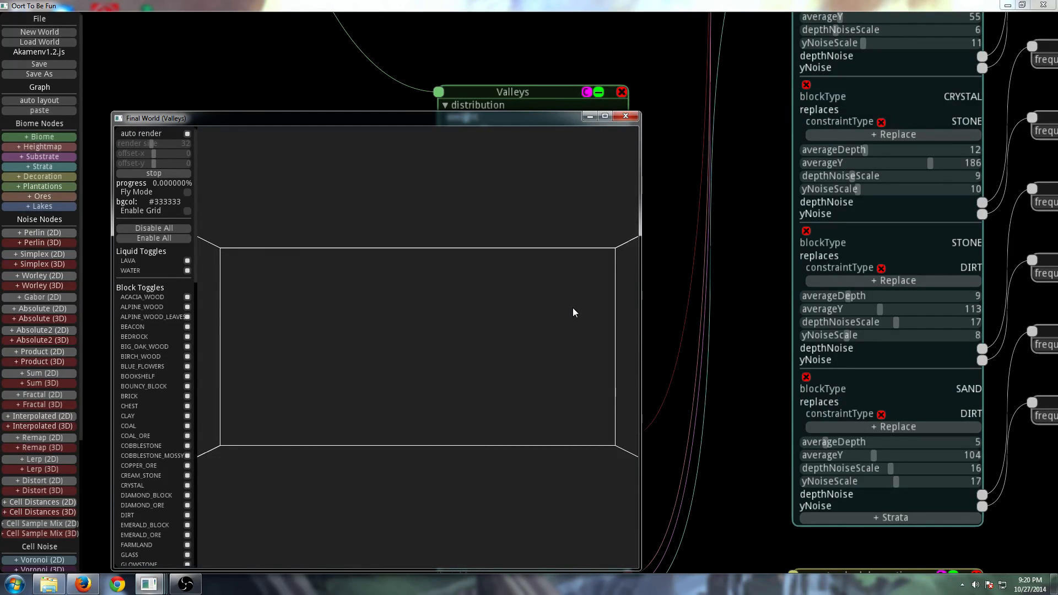
# Maximize the Final World (Valleys) preview to render the voxel valley fly-through full-screen
pyautogui.click(603, 117)
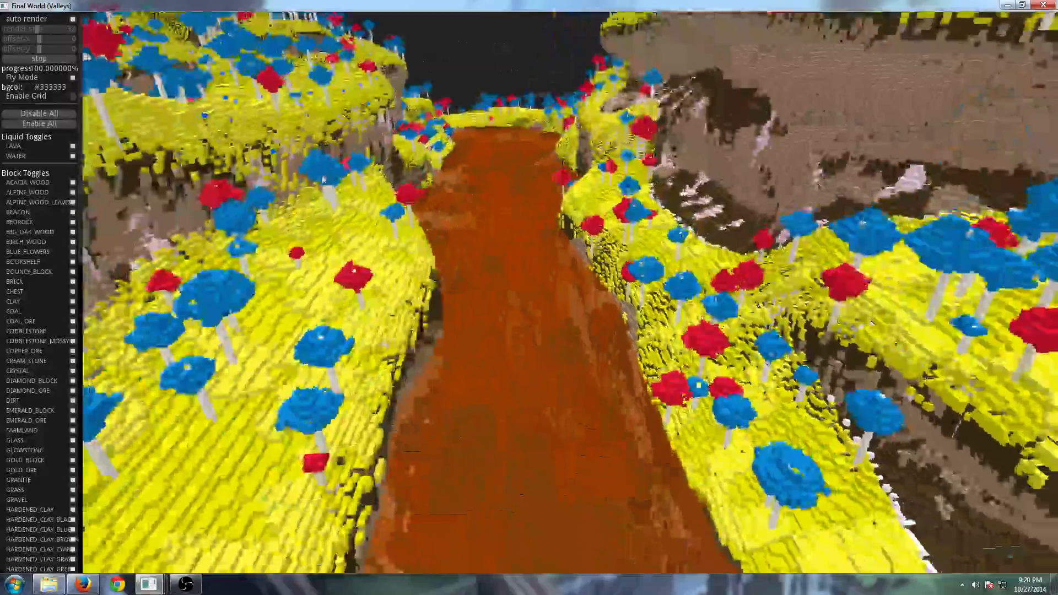